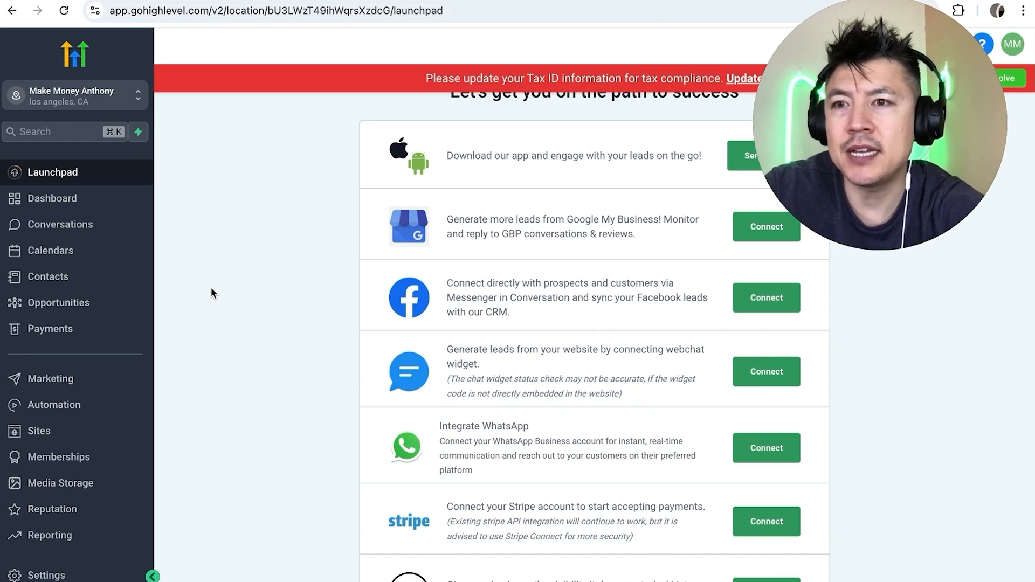
{"action": "mouse_move", "coordinate": [273, 180]}
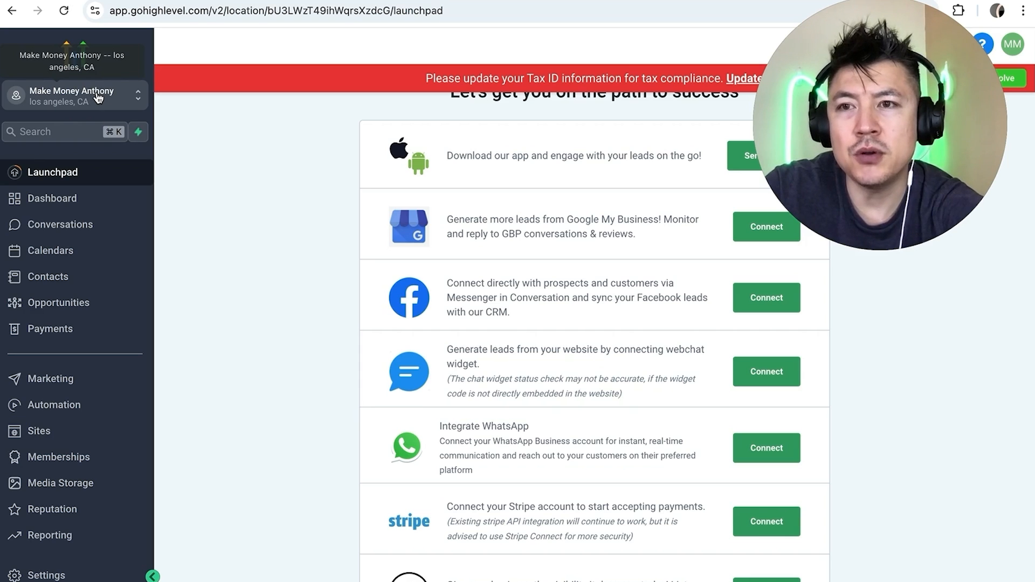
- Open Contacts from the sidebar to show the Smart Lists 'All' view with four records
{"action": "left_click", "coordinate": [71, 96]}
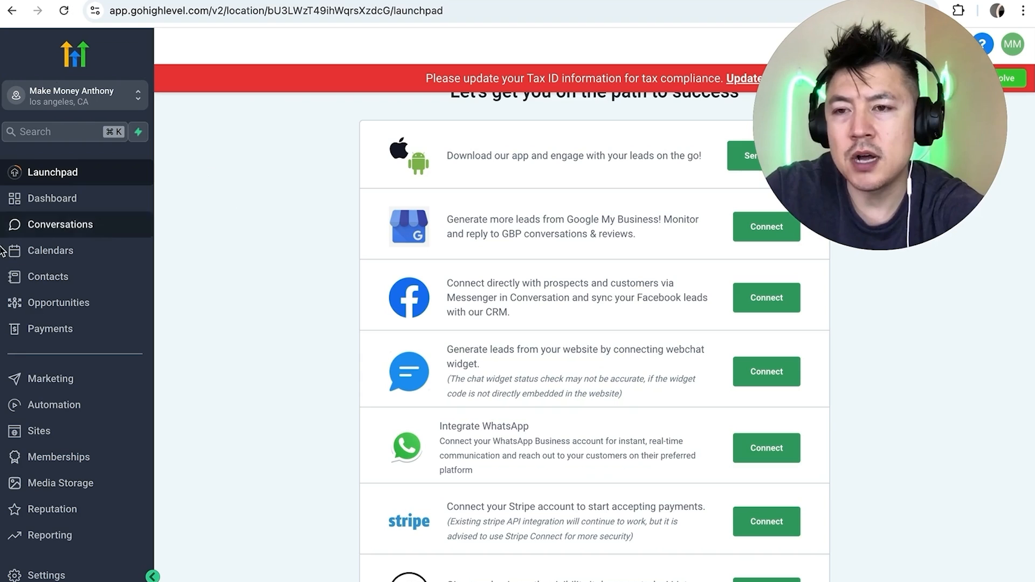
{"action": "left_click", "coordinate": [48, 276]}
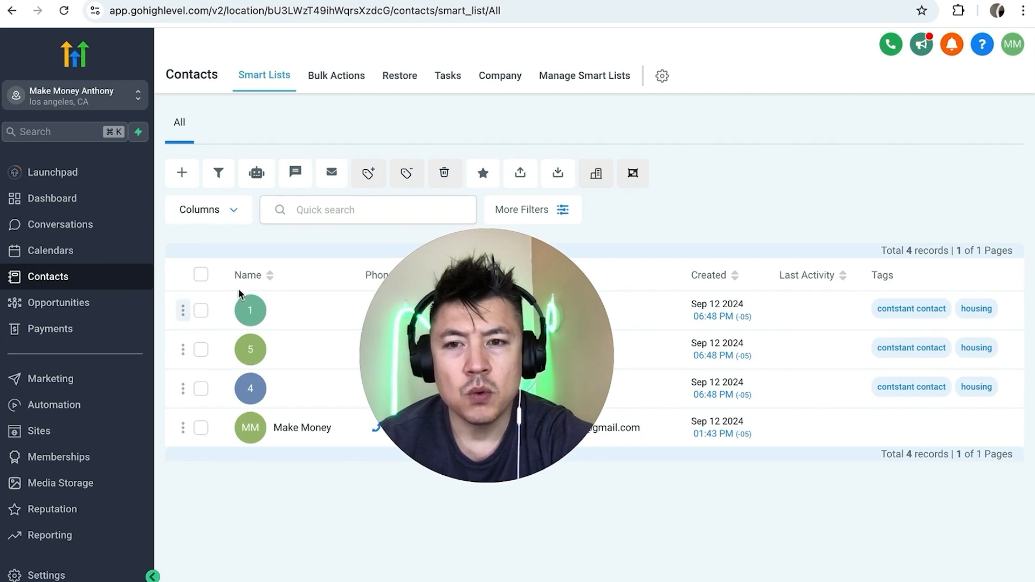
- Tick the checkboxes for contacts 1 and 5 so two records are selected
{"action": "left_click", "coordinate": [201, 311]}
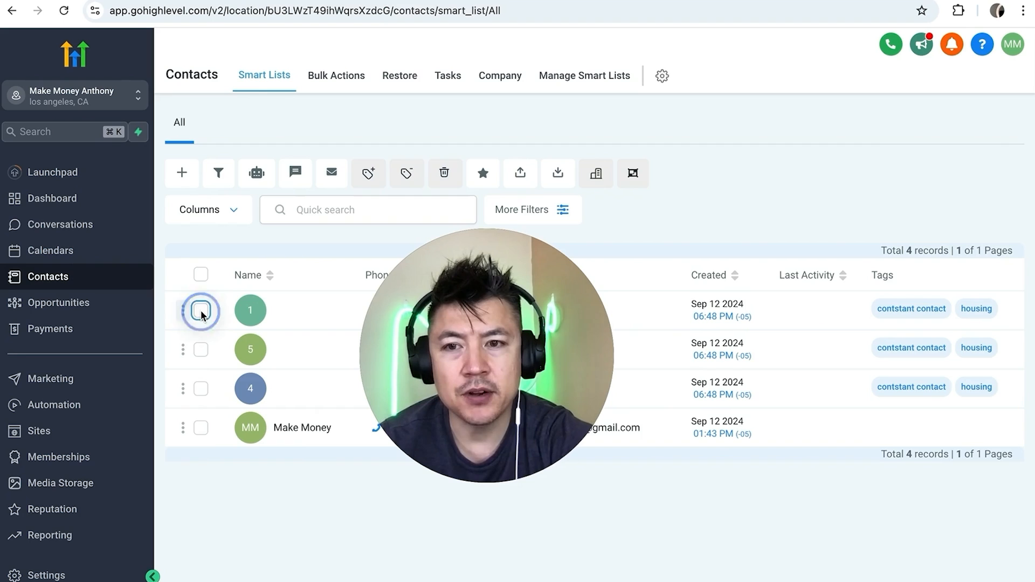
{"action": "left_click", "coordinate": [200, 311]}
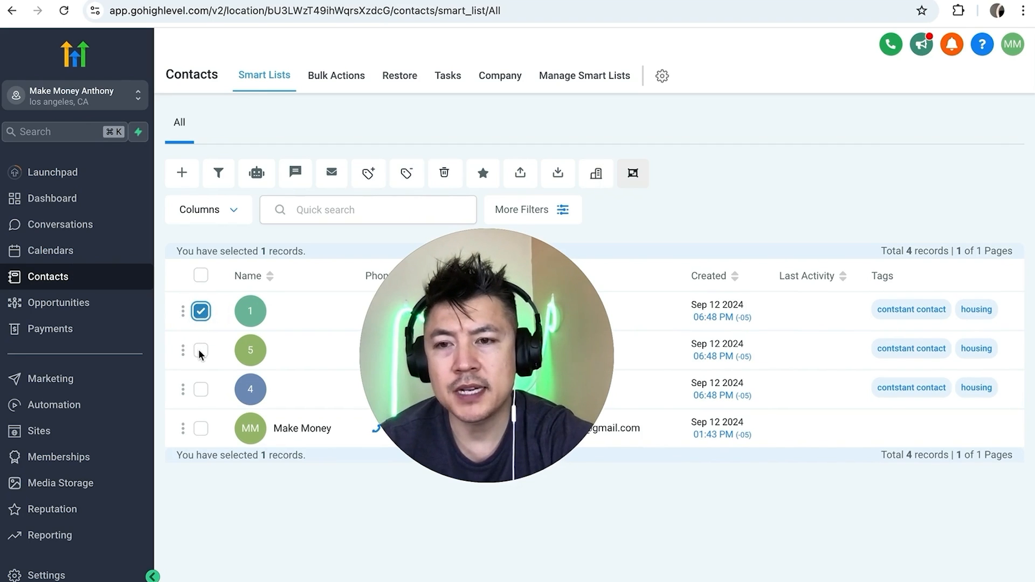
{"action": "left_click", "coordinate": [201, 350]}
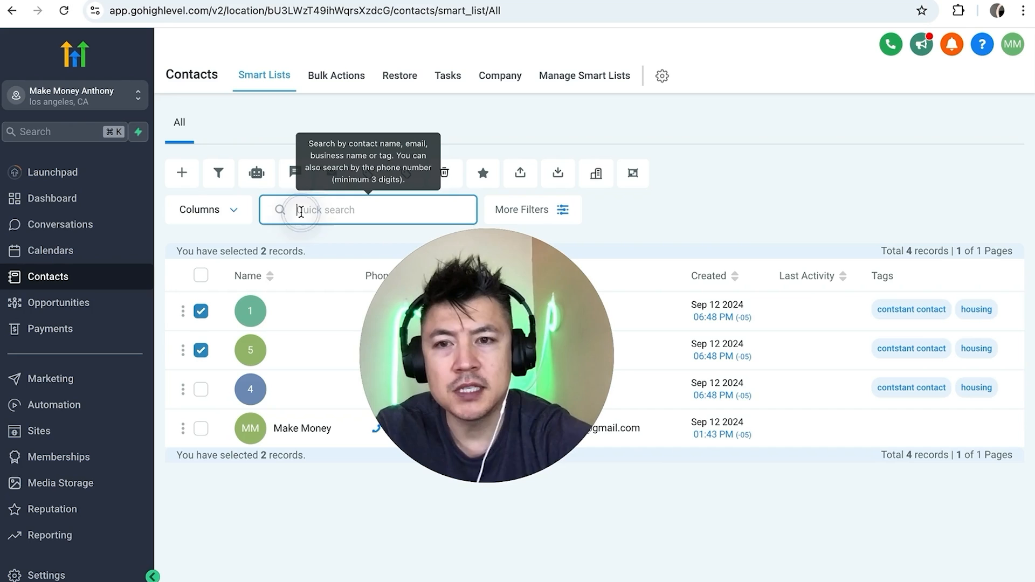
{"action": "type", "text": "make"}
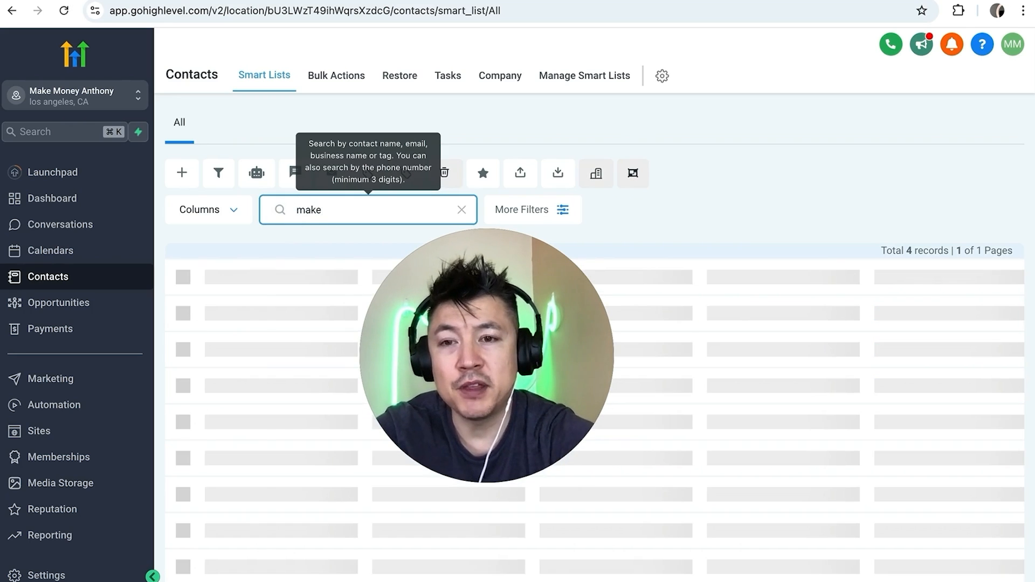
{"action": "type", "text": "make"}
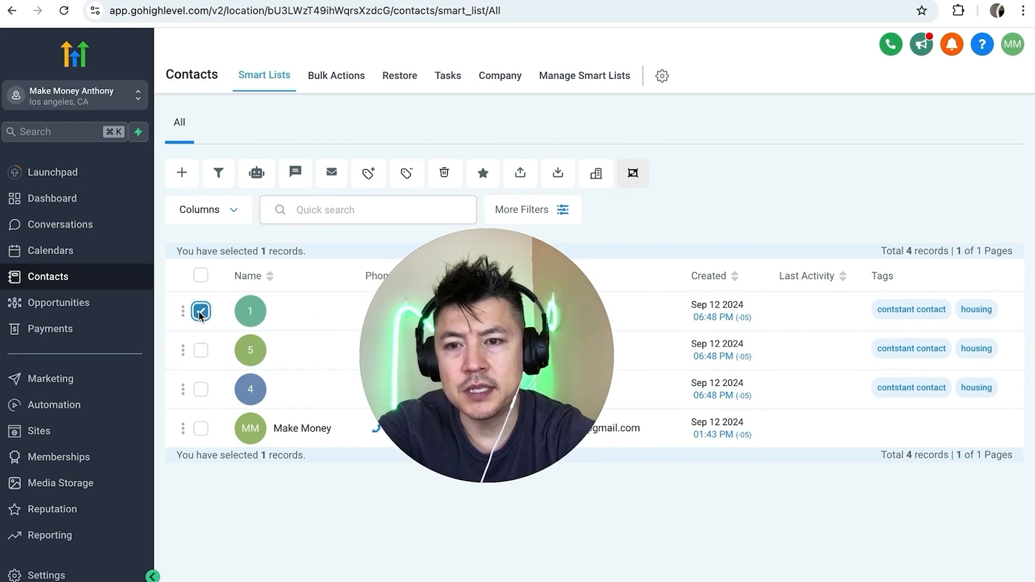
{"action": "left_click", "coordinate": [201, 350]}
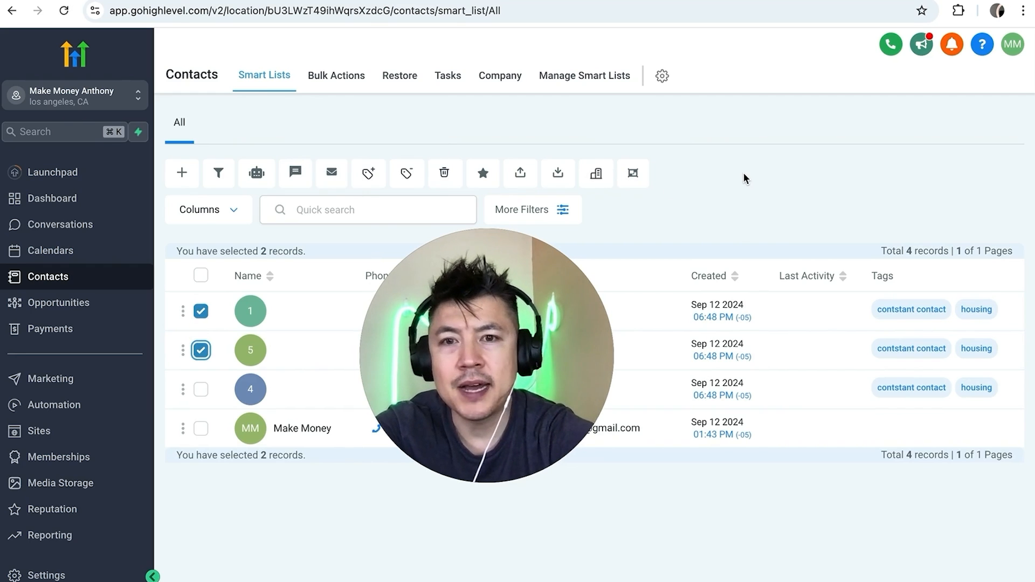
{"action": "mouse_move", "coordinate": [444, 173]}
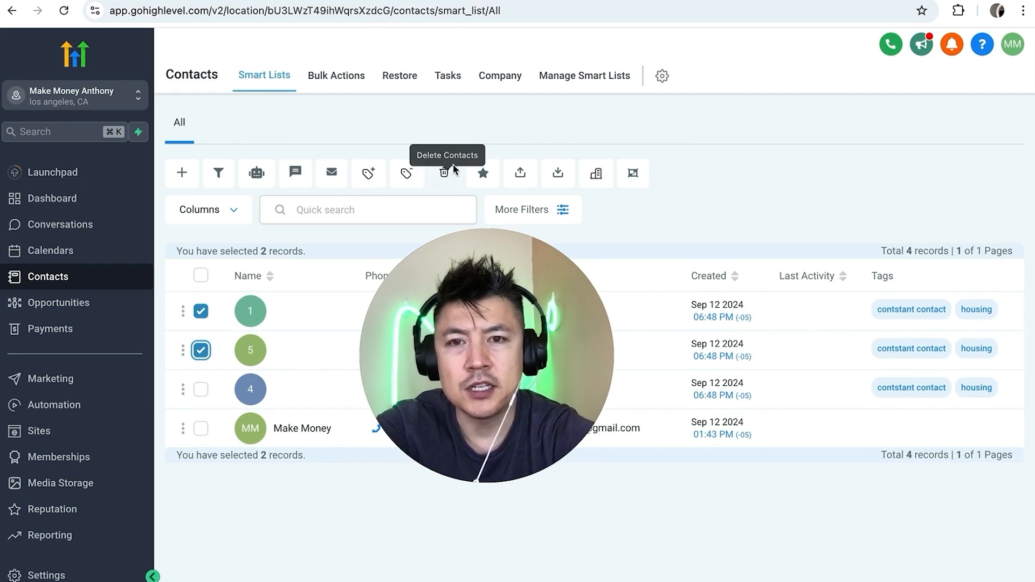
- Delete the two selected contacts, confirming by typing DELETE
{"action": "left_click", "coordinate": [445, 173]}
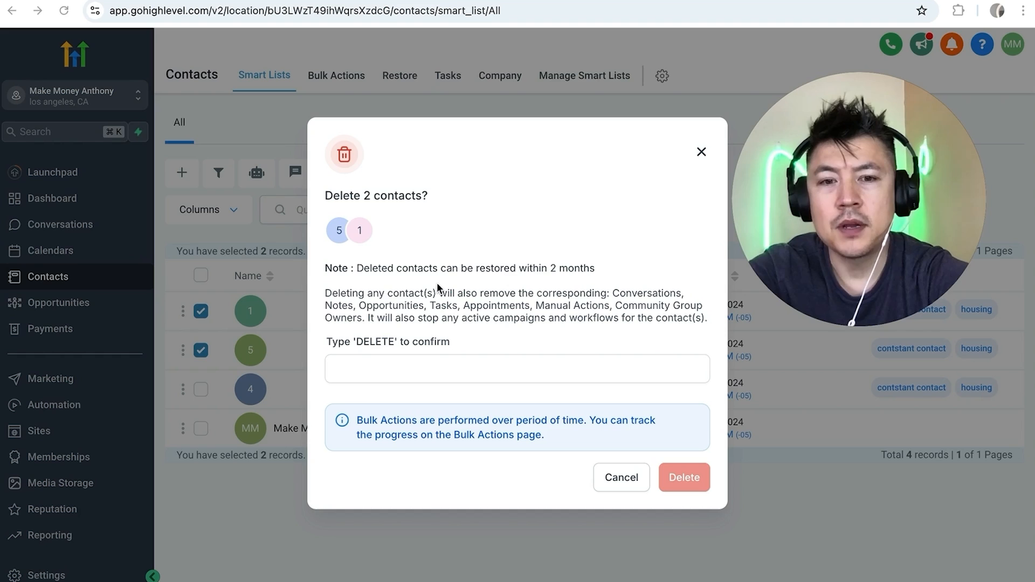
{"action": "mouse_move", "coordinate": [356, 315]}
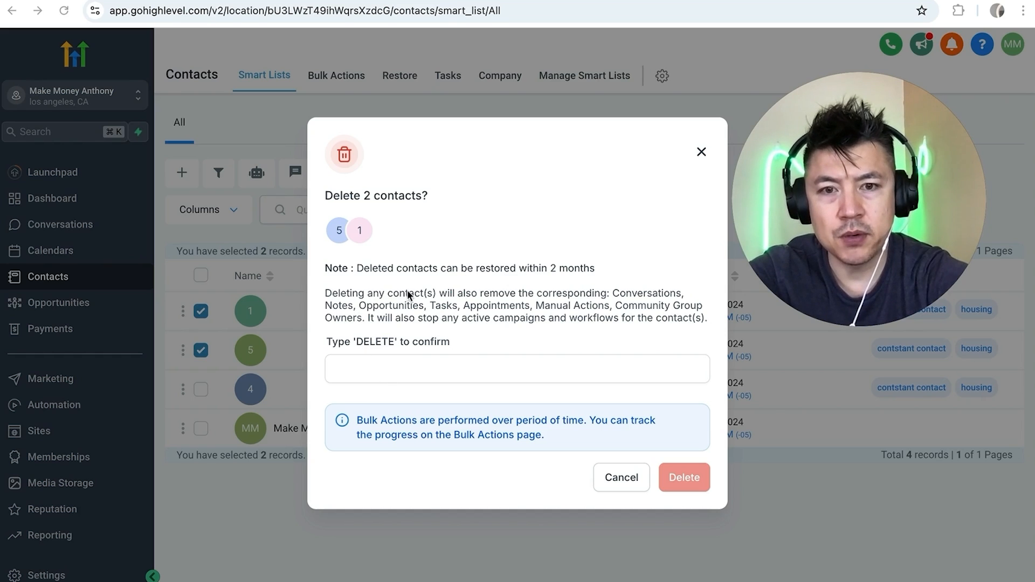
{"action": "mouse_move", "coordinate": [354, 280]}
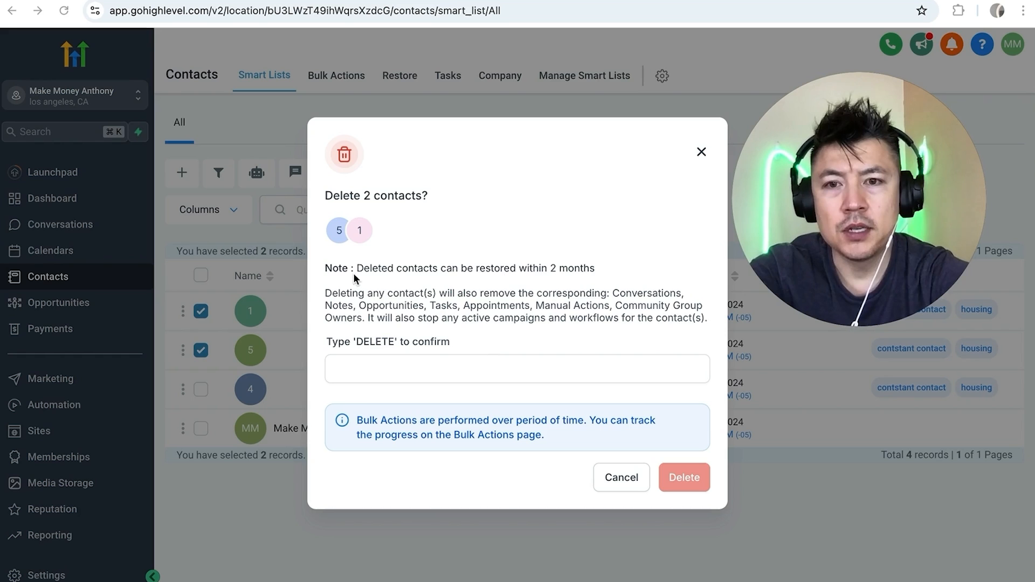
{"action": "mouse_move", "coordinate": [368, 378]}
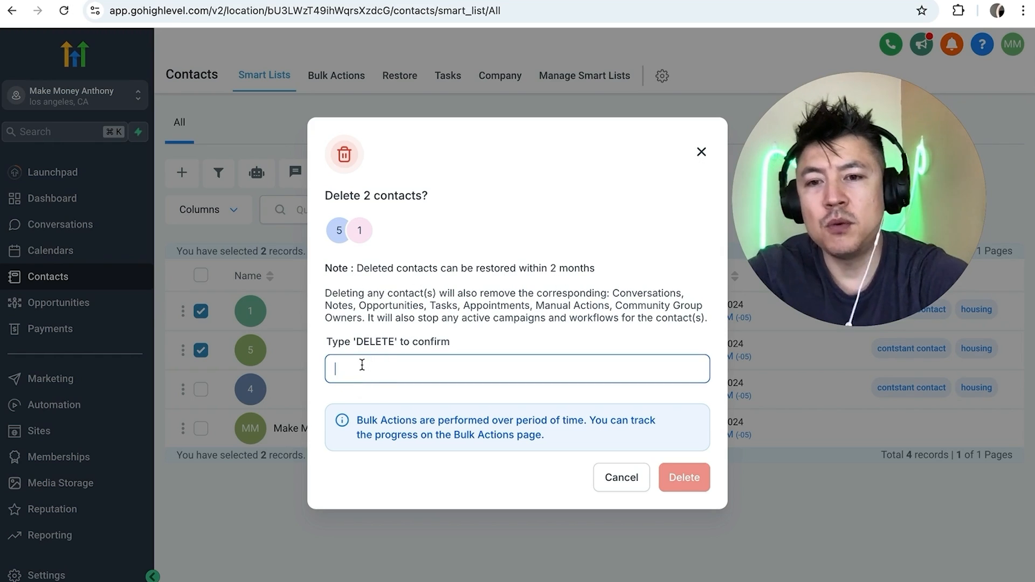
{"action": "type", "text": "DELE"}
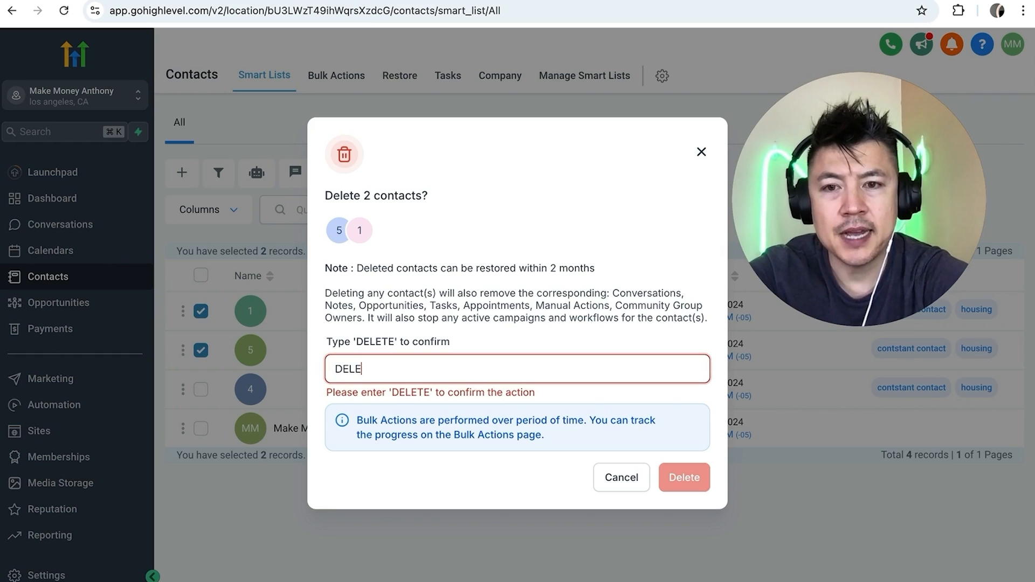
{"action": "type", "text": "TE"}
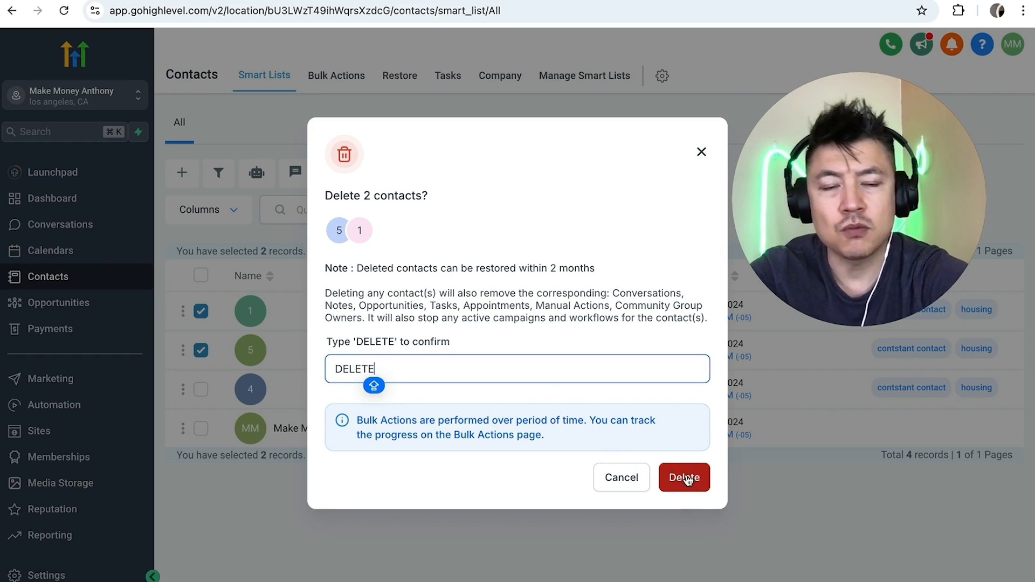
{"action": "left_click", "coordinate": [684, 477]}
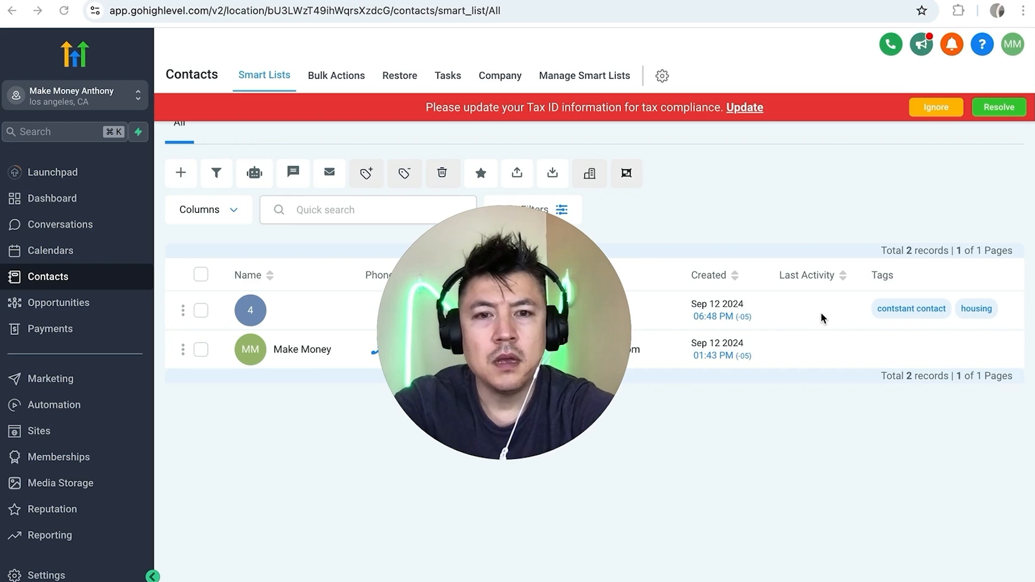